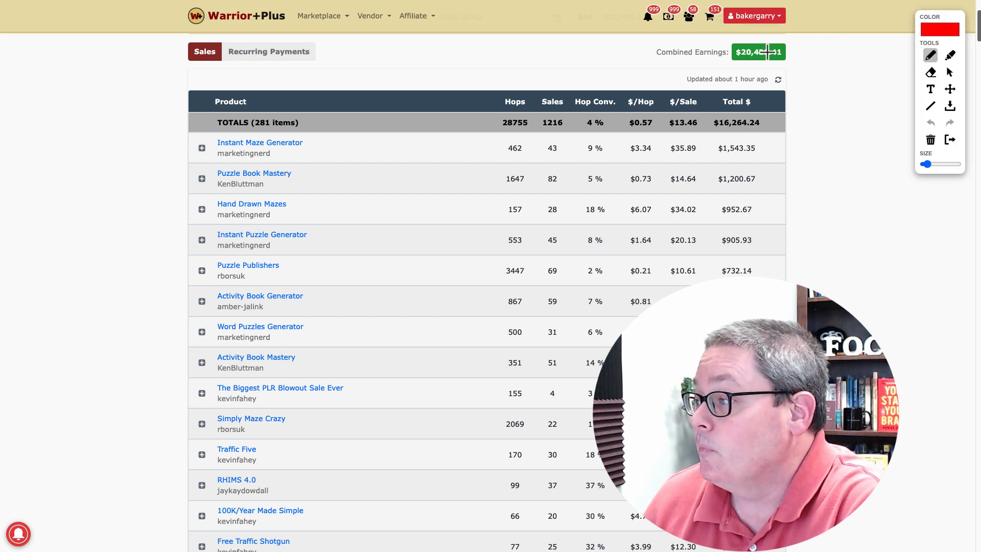
# - Draw a red arrow down the sales table from Instant Maze Generator to the Traffic Five row
pyautogui.moveTo(352, 141); pyautogui.dragTo(369, 470)
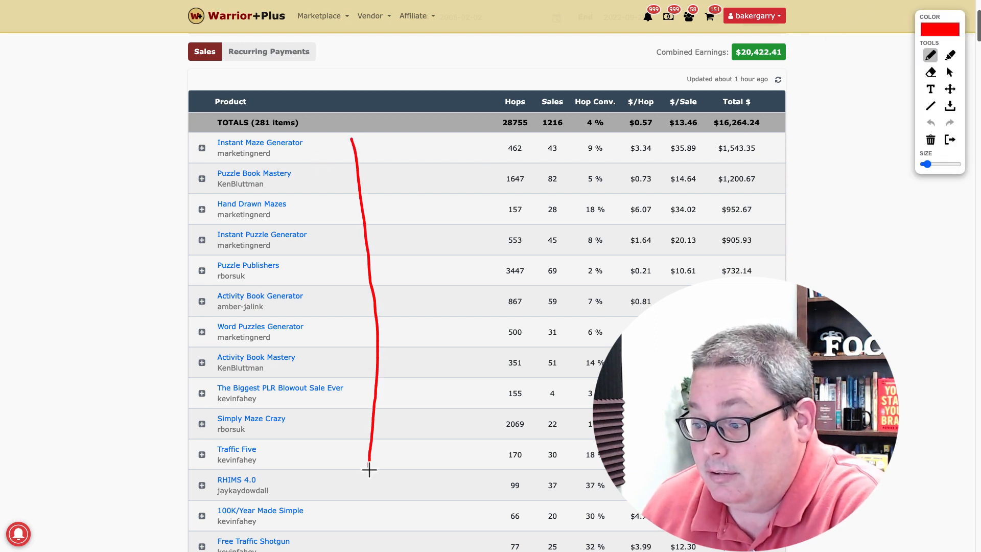
pyautogui.moveTo(368, 466); pyautogui.dragTo(424, 432)
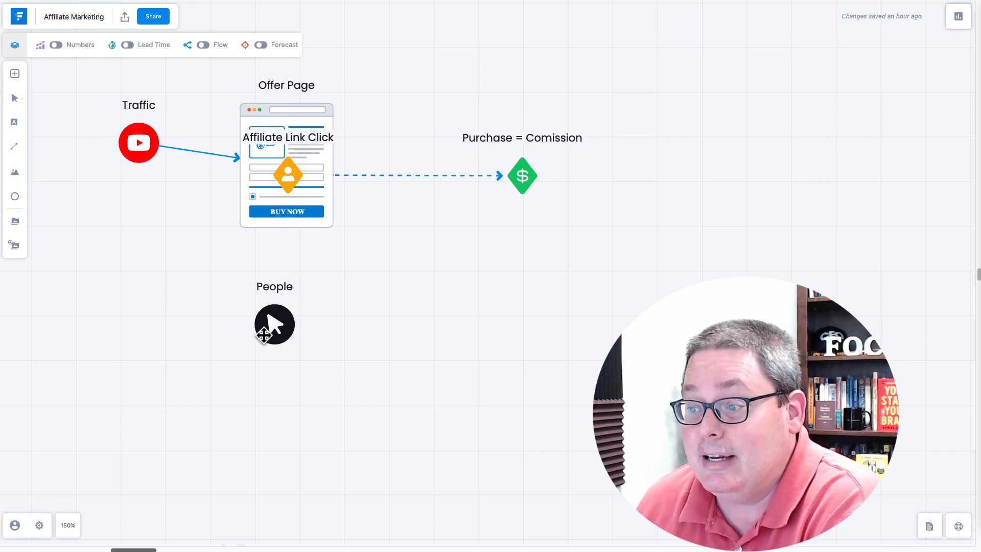
# - Place the Affiliate Link Click node between Offer Page and Purchase = Comission
pyautogui.moveTo(287, 174); pyautogui.dragTo(432, 185)
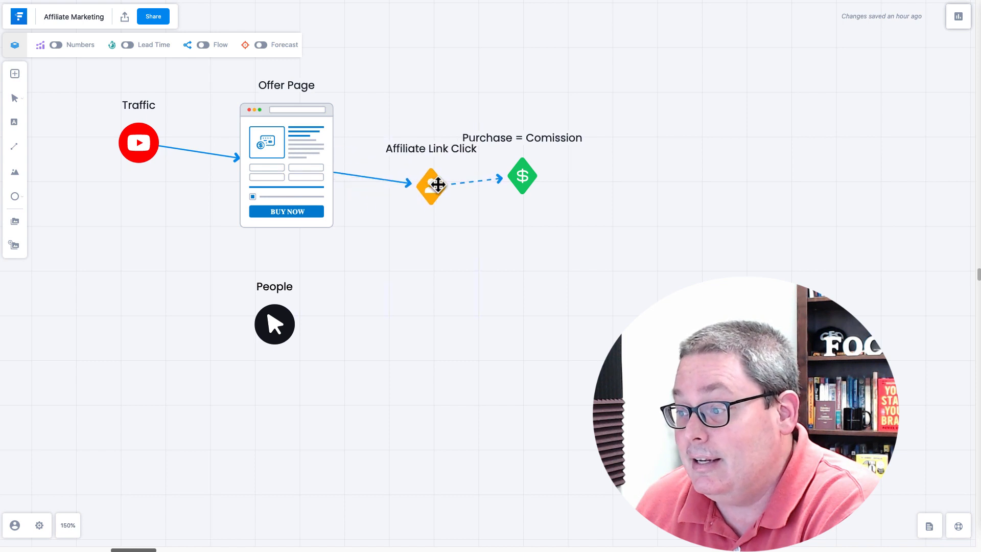
pyautogui.moveTo(430, 185); pyautogui.dragTo(525, 198)
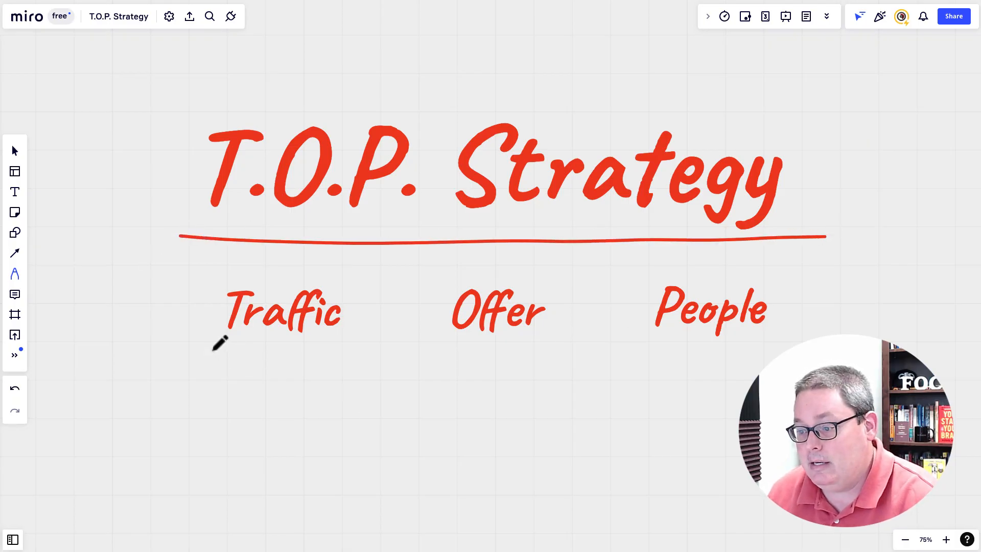
# - Underline Traffic, Offer and People and draw a curved arrow from Traffic to Offer
pyautogui.moveTo(222, 341); pyautogui.dragTo(356, 343)
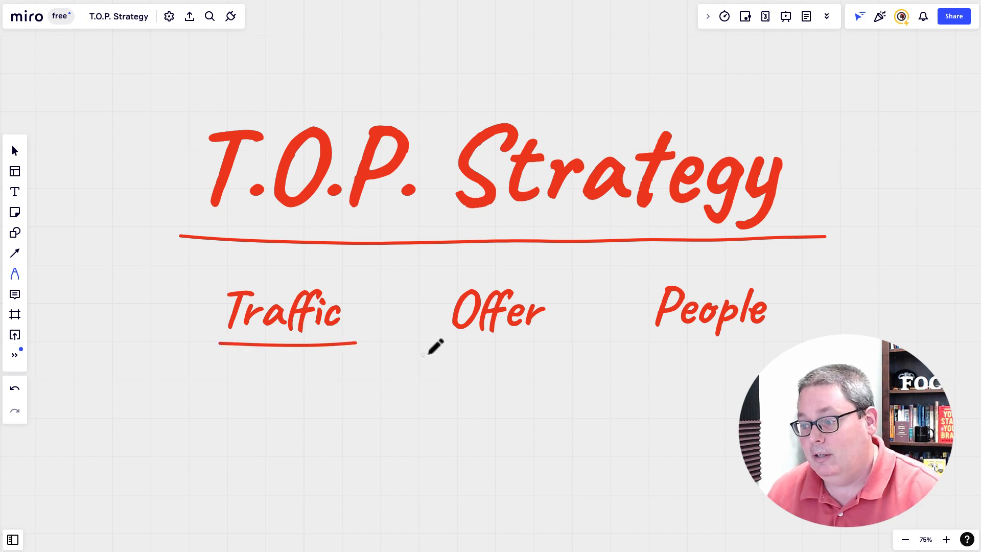
pyautogui.moveTo(434, 351); pyautogui.dragTo(762, 346)
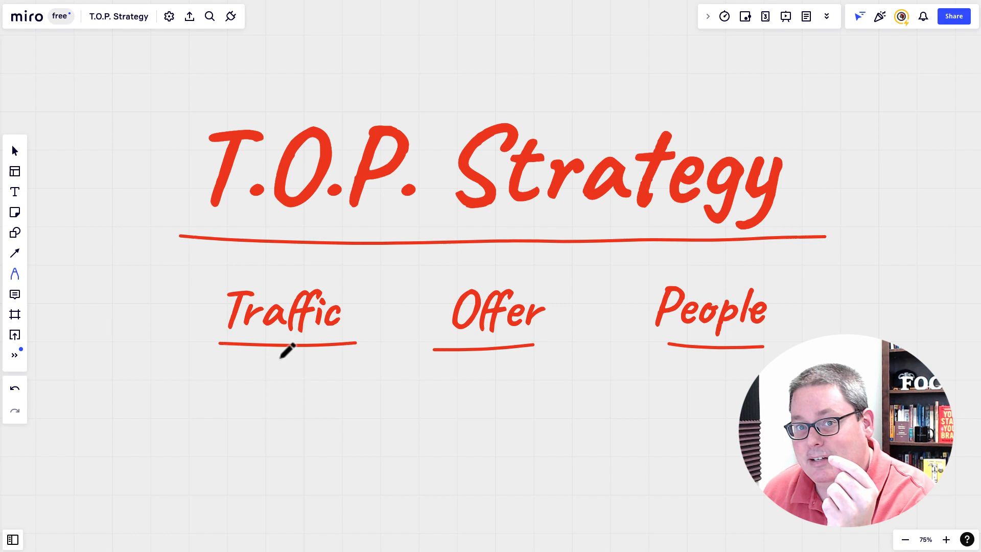
pyautogui.moveTo(289, 353); pyautogui.dragTo(491, 363)
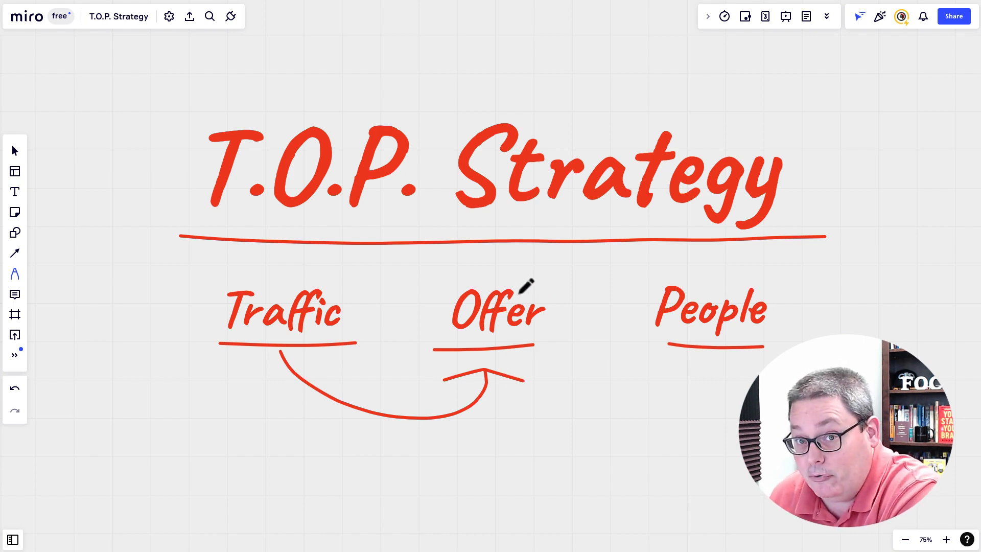
pyautogui.moveTo(528, 285); pyautogui.dragTo(663, 275)
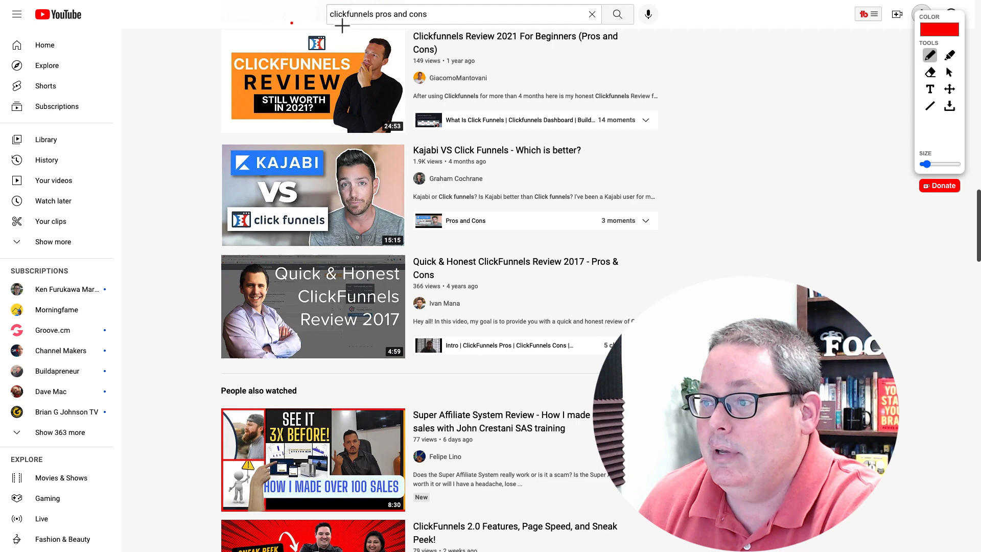
# - Underline the 'clickfunnels pros and cons' search phrase in red
pyautogui.moveTo(291, 22); pyautogui.dragTo(452, 20)
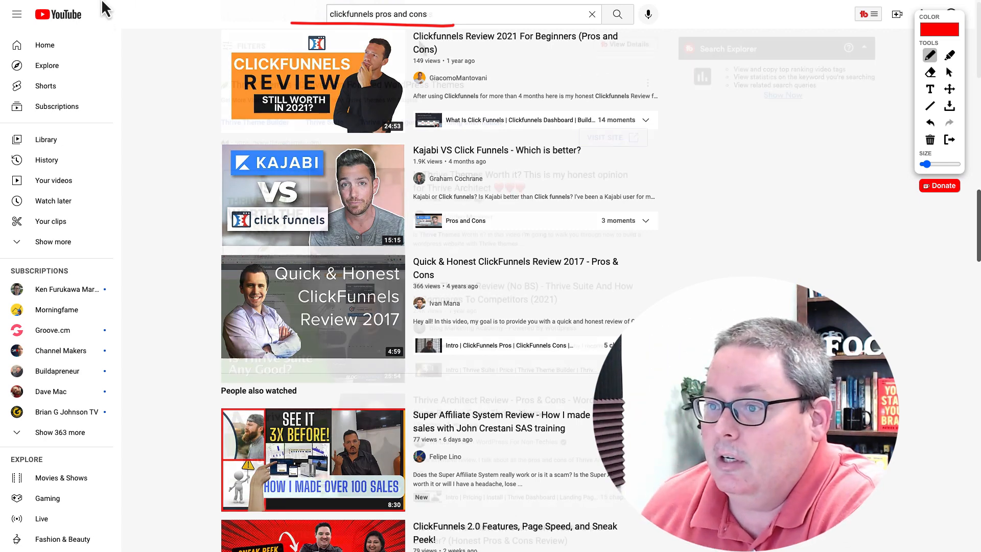
pyautogui.write('thrive themes pros and cons')
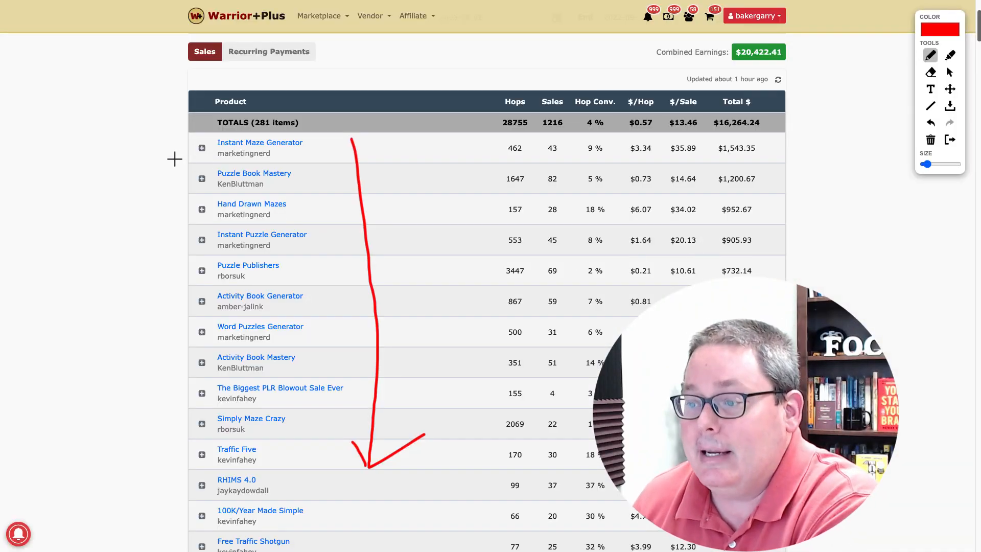
# - Circle the Instant Maze Generator row in red at the top of the arrow
pyautogui.moveTo(182, 157); pyautogui.dragTo(182, 182)
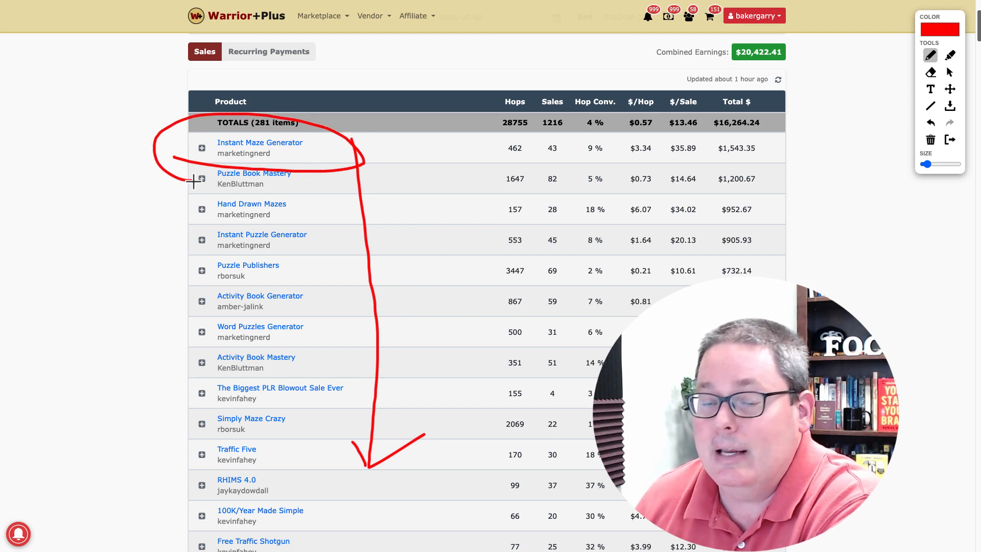
pyautogui.moveTo(846, 9)
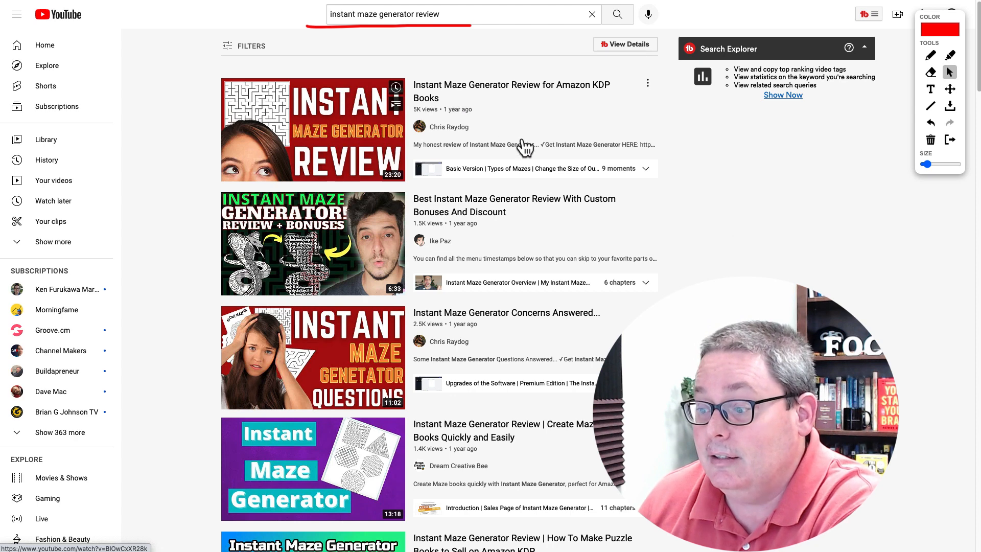
pyautogui.moveTo(400, 249)
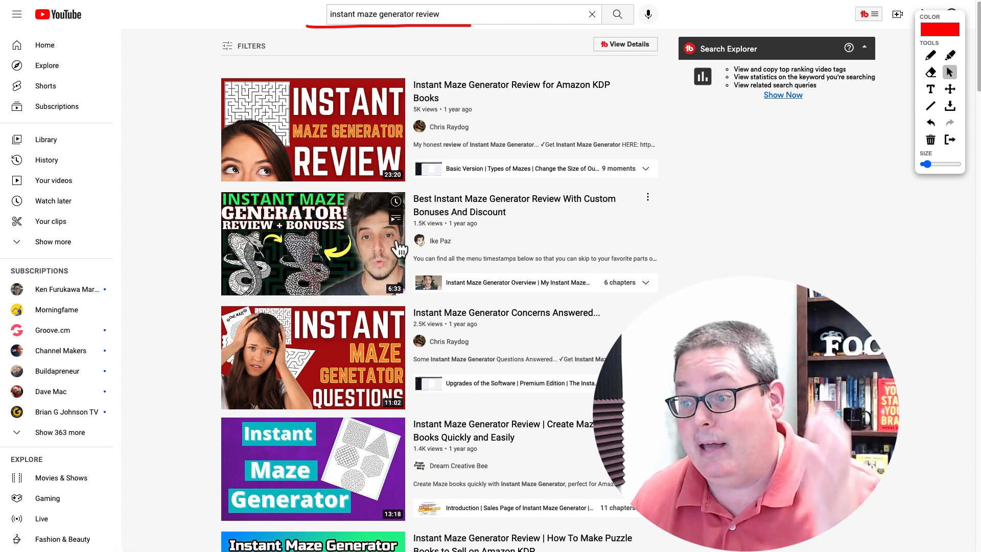
# - Scroll through the 'instant maze generator review' results to see the review videos
pyautogui.scroll(-3)
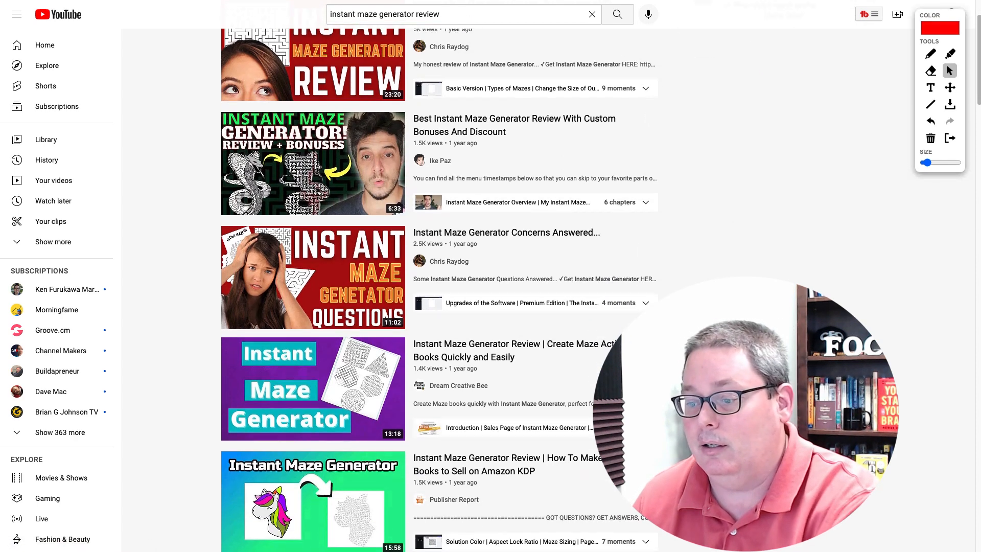
pyautogui.scroll(-3)
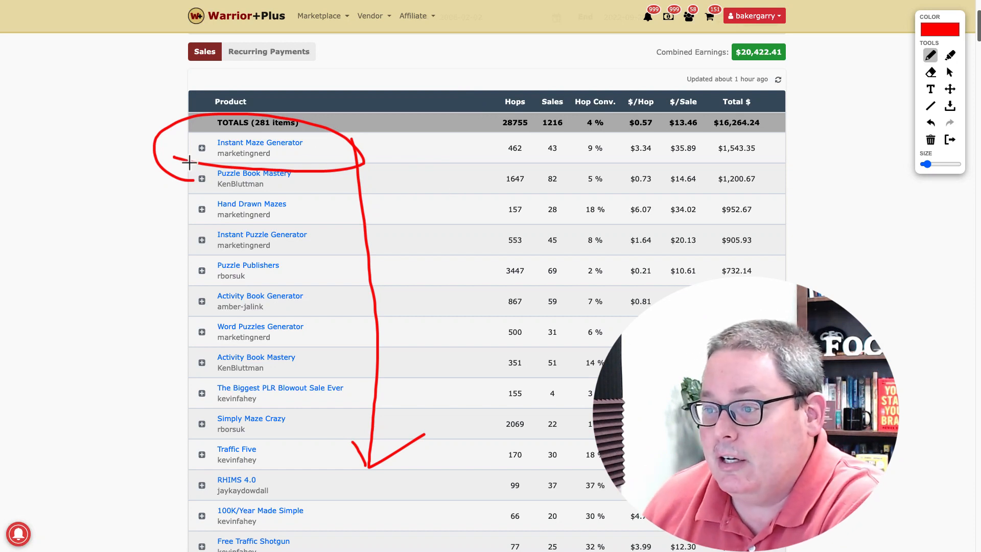
# - Underline the circled Instant Maze Generator entry in red
pyautogui.moveTo(188, 159); pyautogui.dragTo(336, 156)
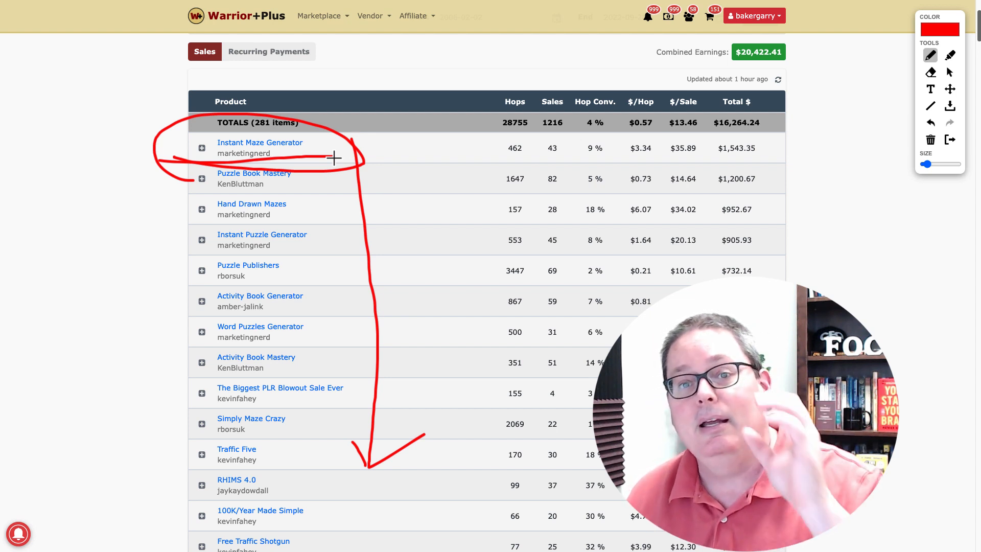
pyautogui.moveTo(474, 137)
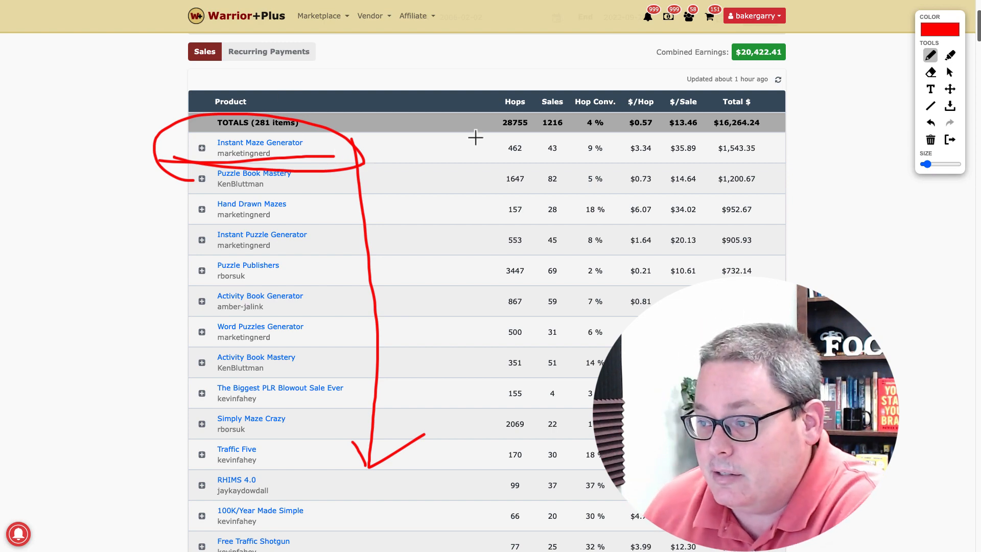